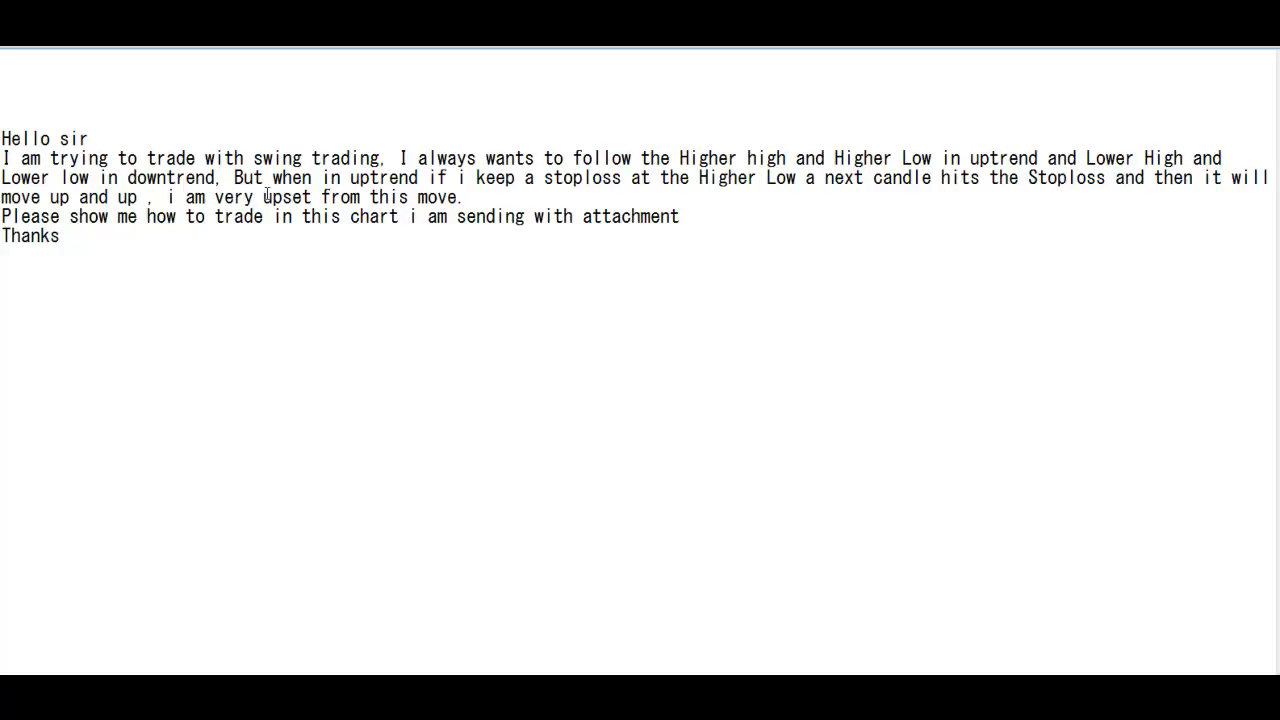
mouse_move(690, 196)
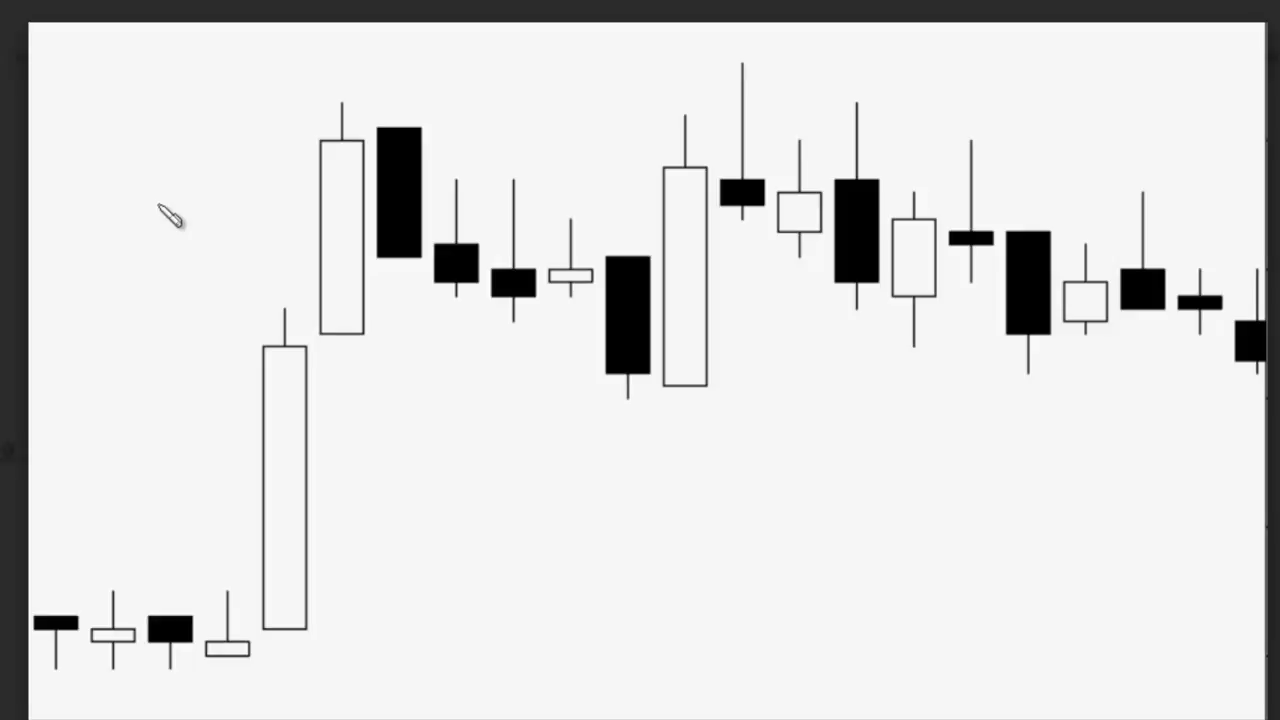
mouse_move(330, 100)
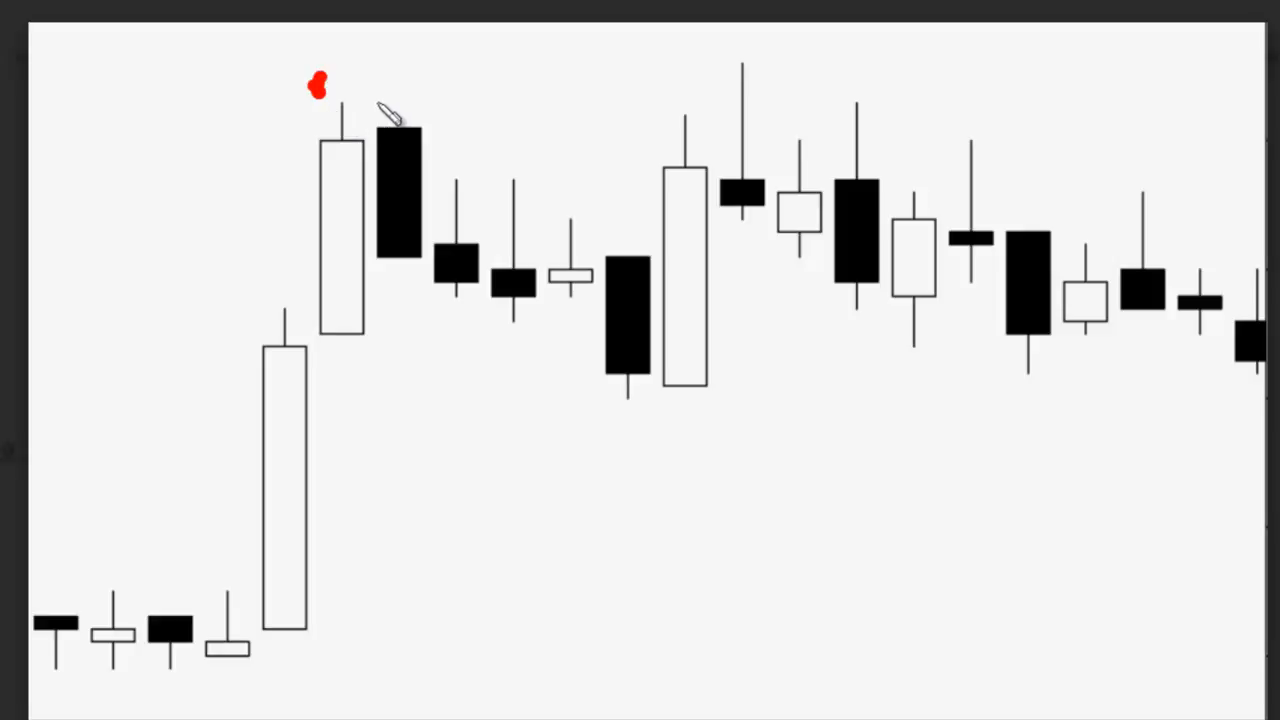
- Tick the black candle after the tall white one and underline the white candle's low in red
drag(390, 110, 425, 85)
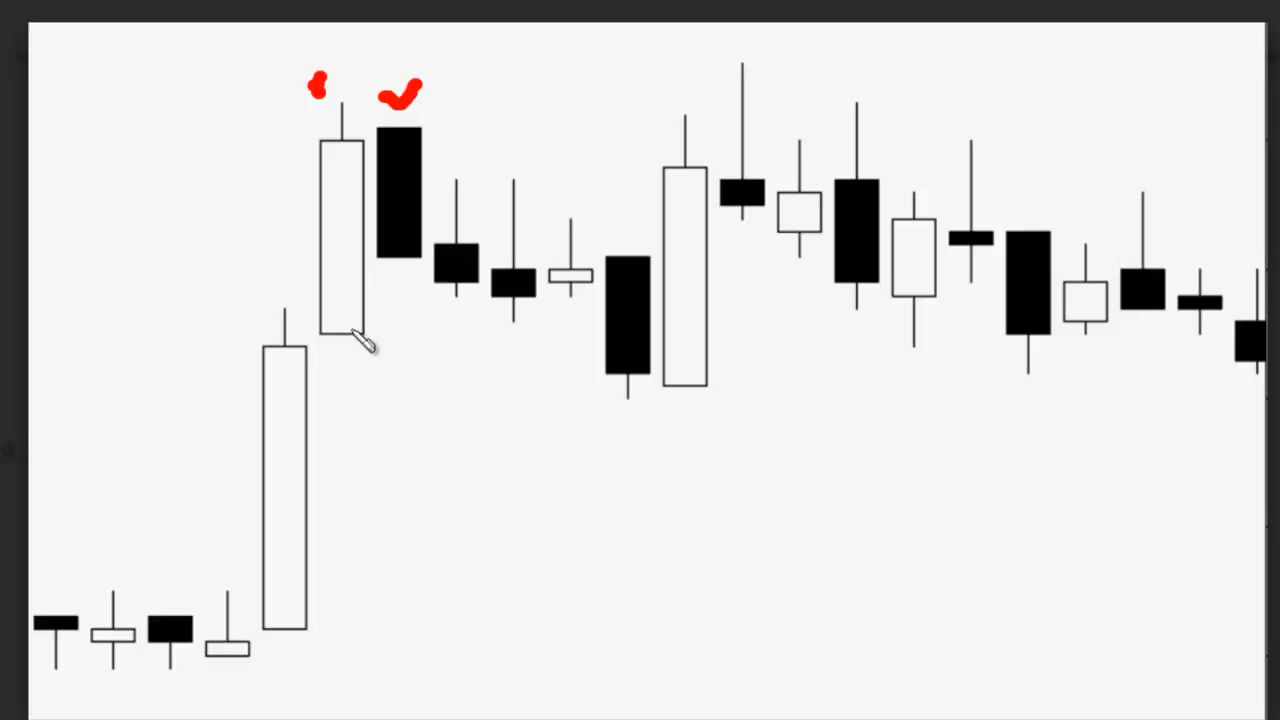
mouse_move(355, 200)
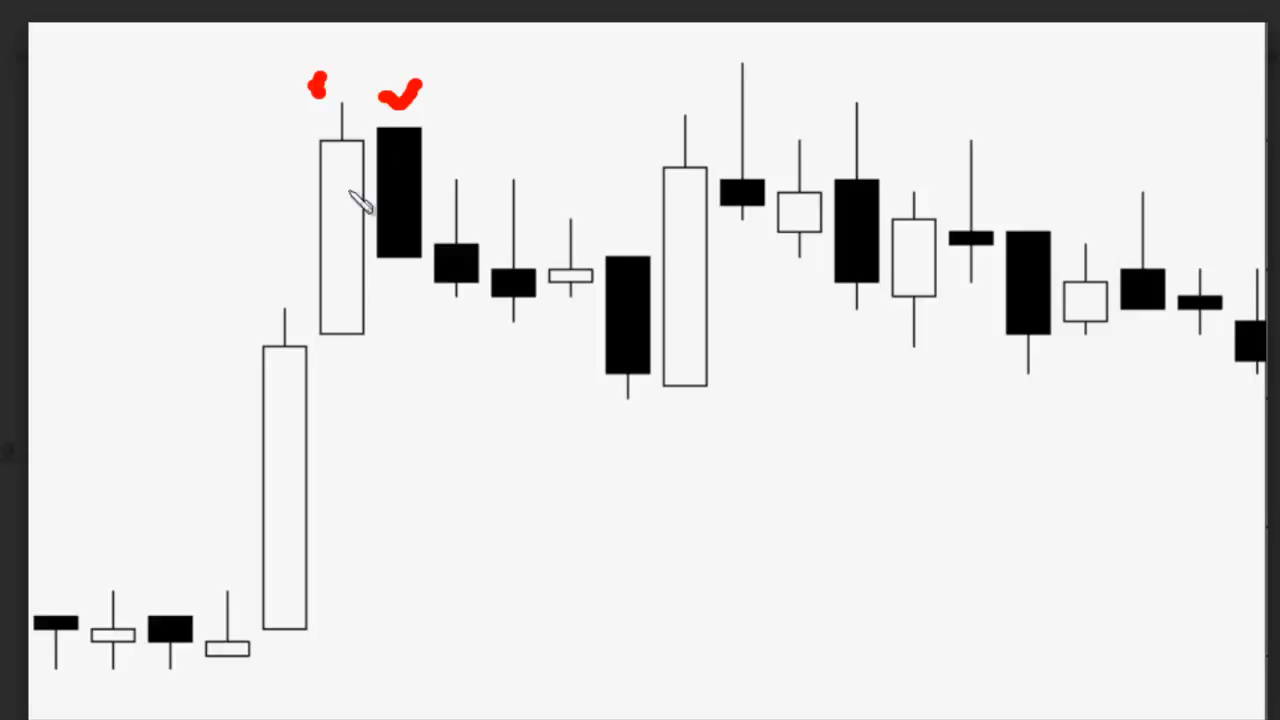
drag(350, 200, 370, 330)
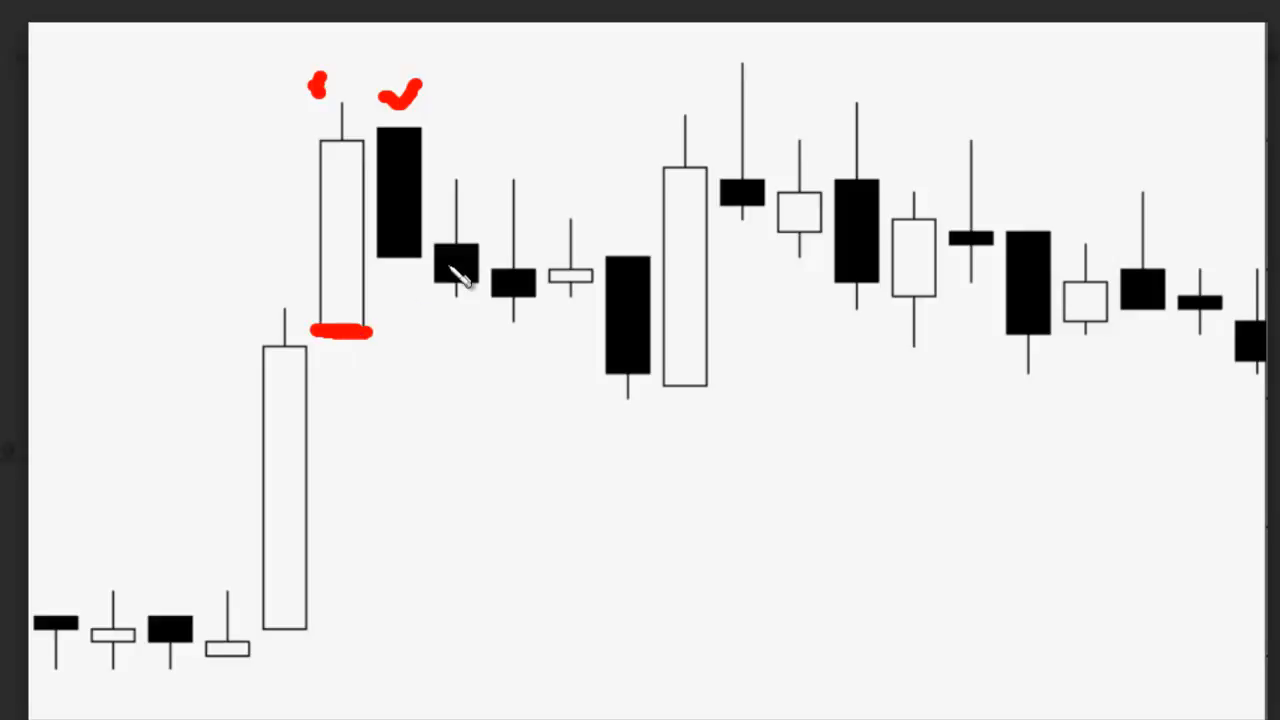
drag(410, 225, 620, 400)
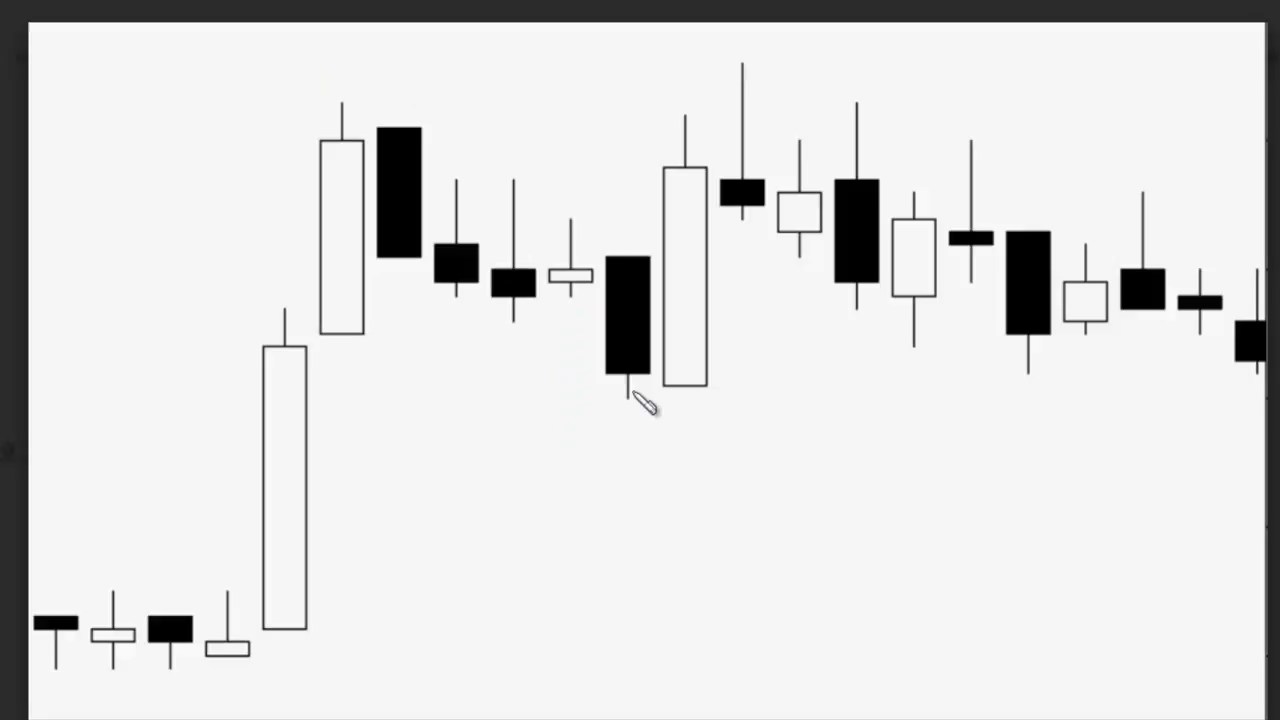
- Dot below the mid-chart black candle, mark its top, and mark the next white candle
click(632, 400)
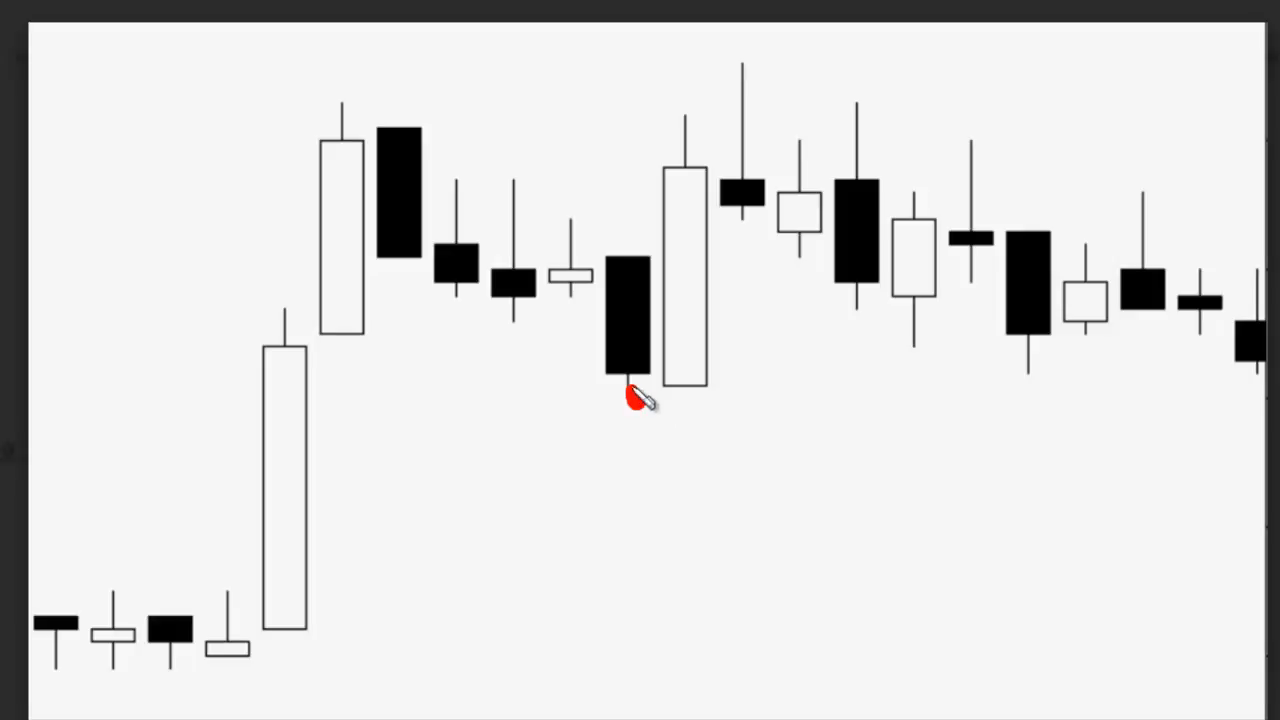
drag(633, 400, 640, 250)
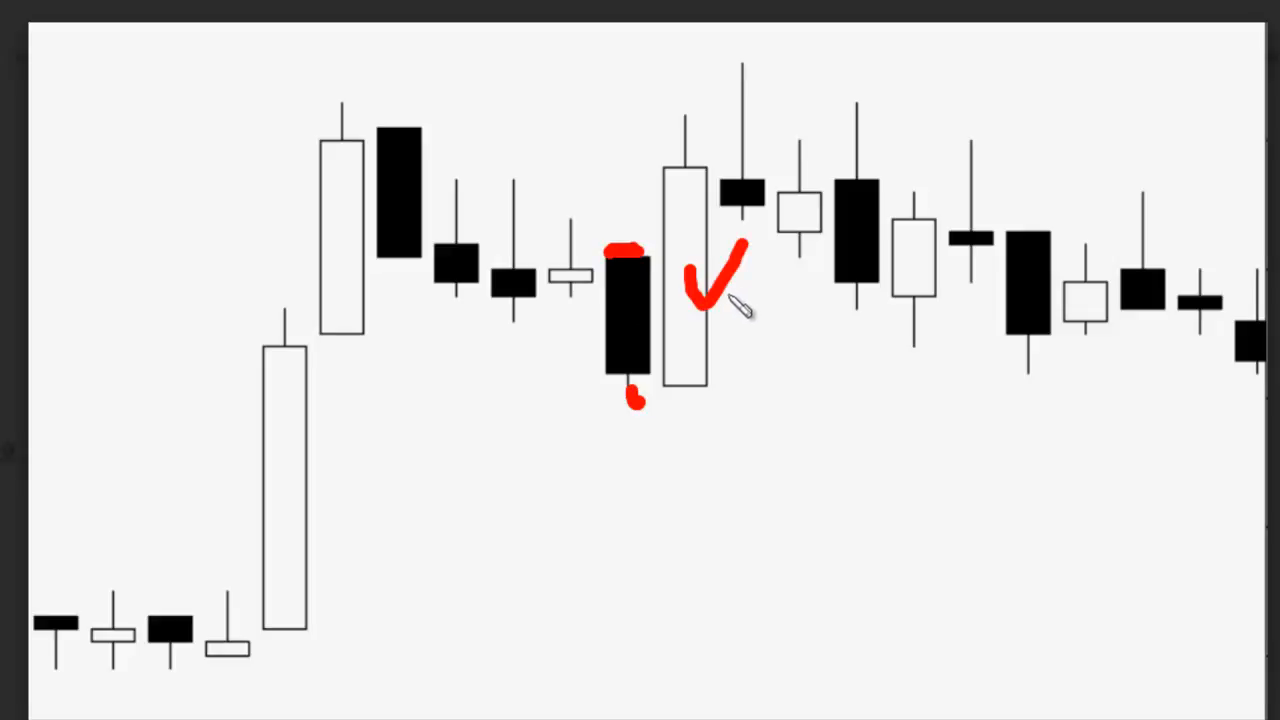
mouse_move(735, 355)
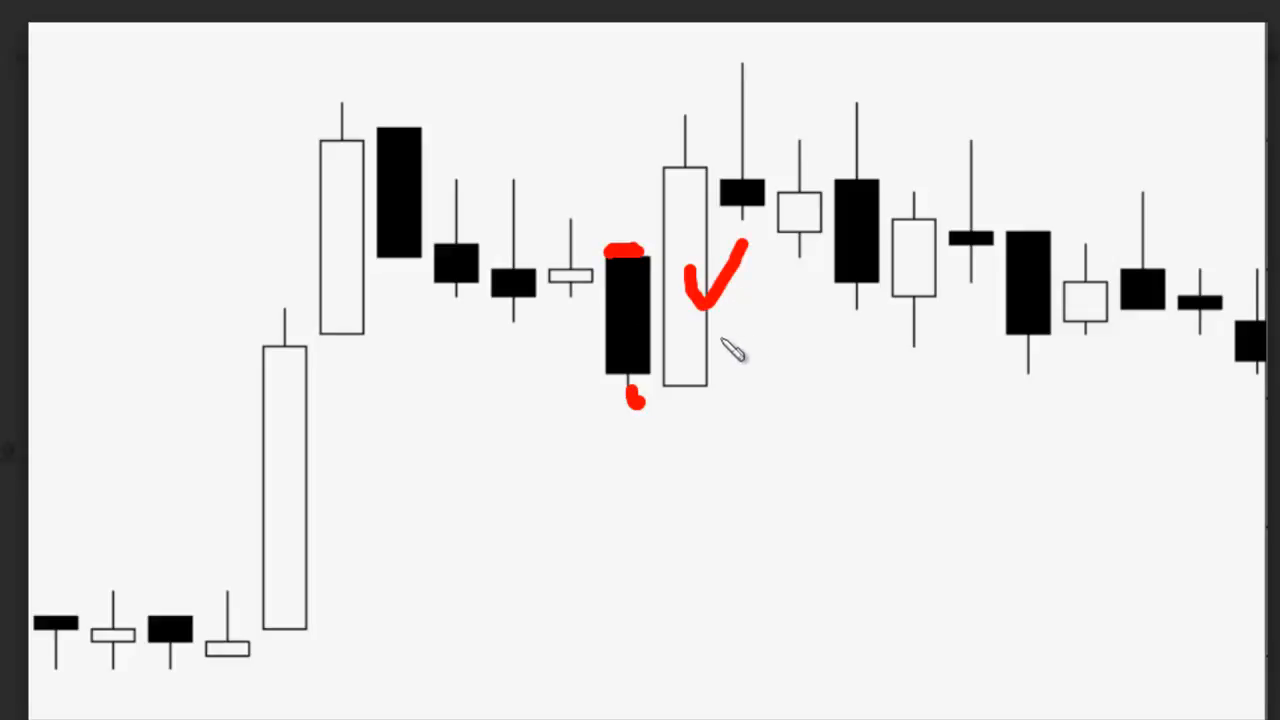
mouse_move(715, 425)
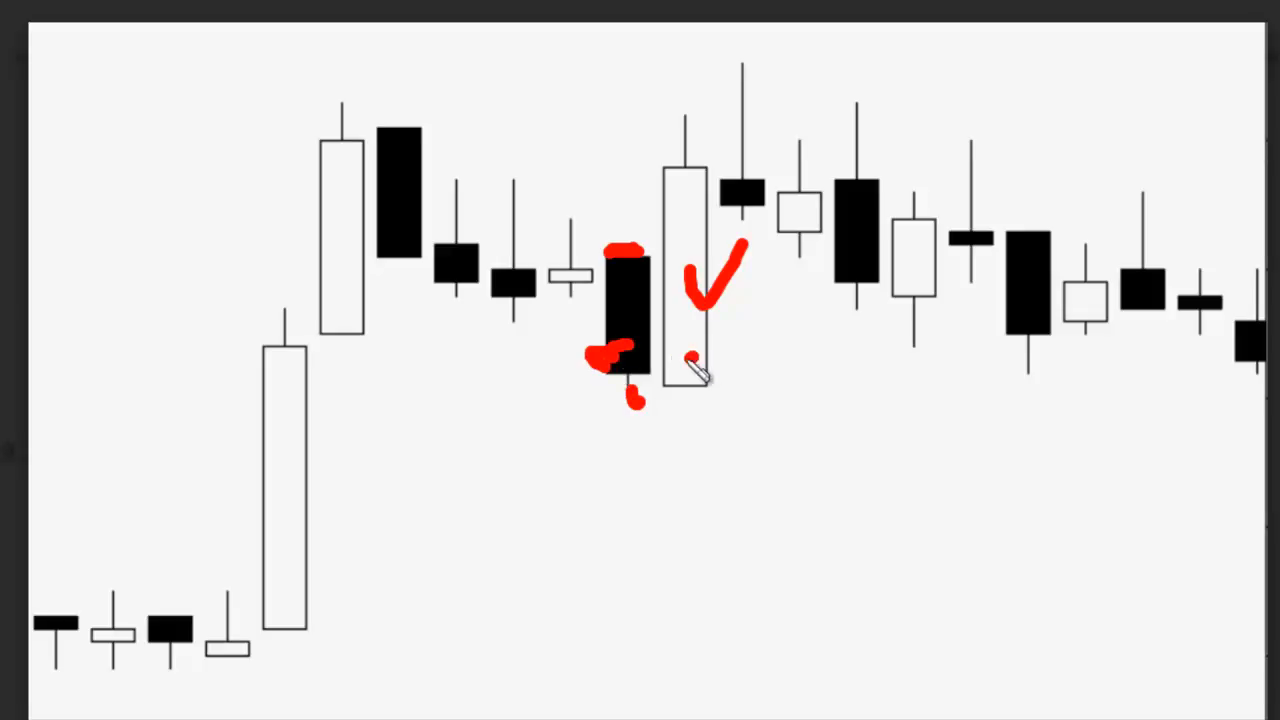
drag(680, 370, 715, 360)
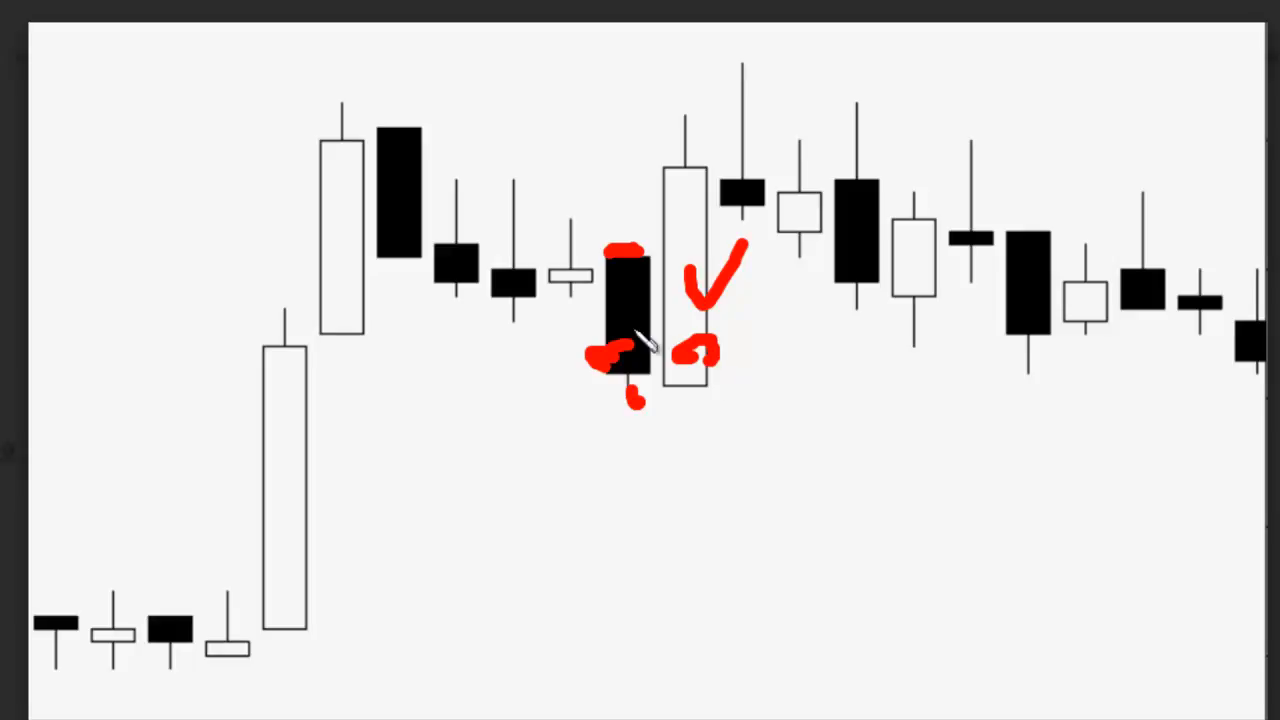
mouse_move(430, 340)
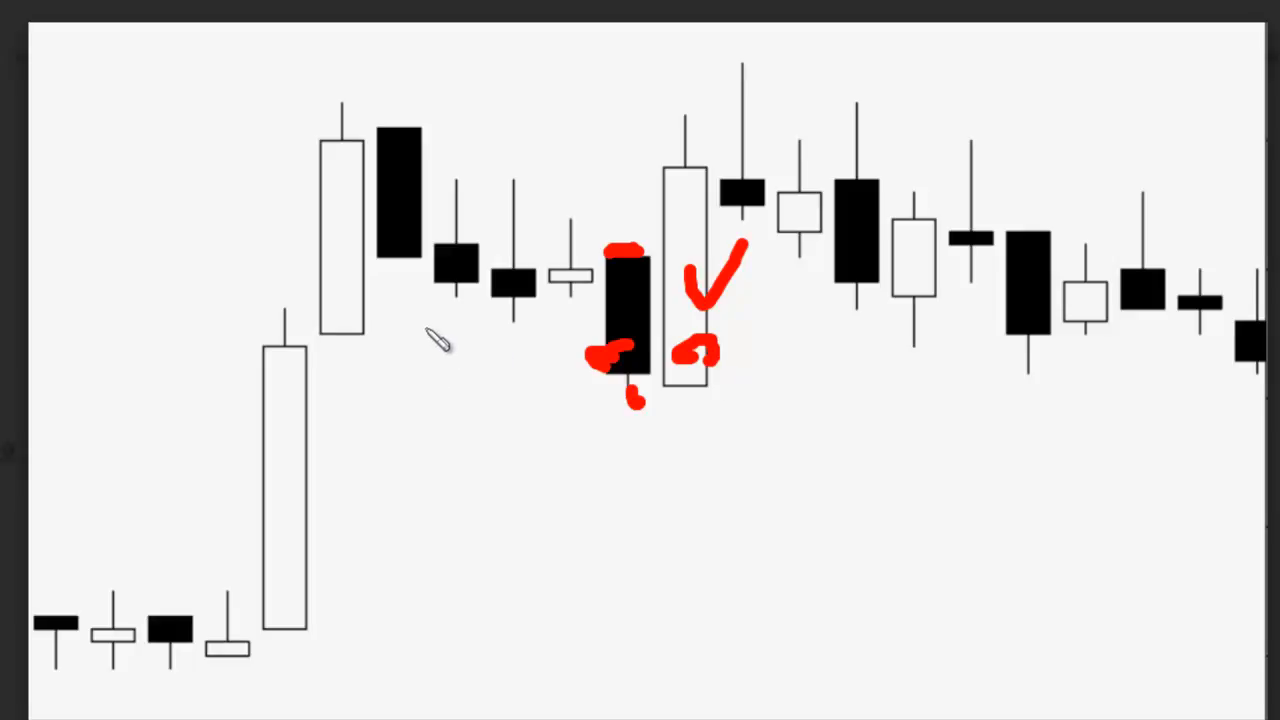
- Tick the tall white candle's high and mark its middle and the following candles in red
drag(435, 340, 355, 95)
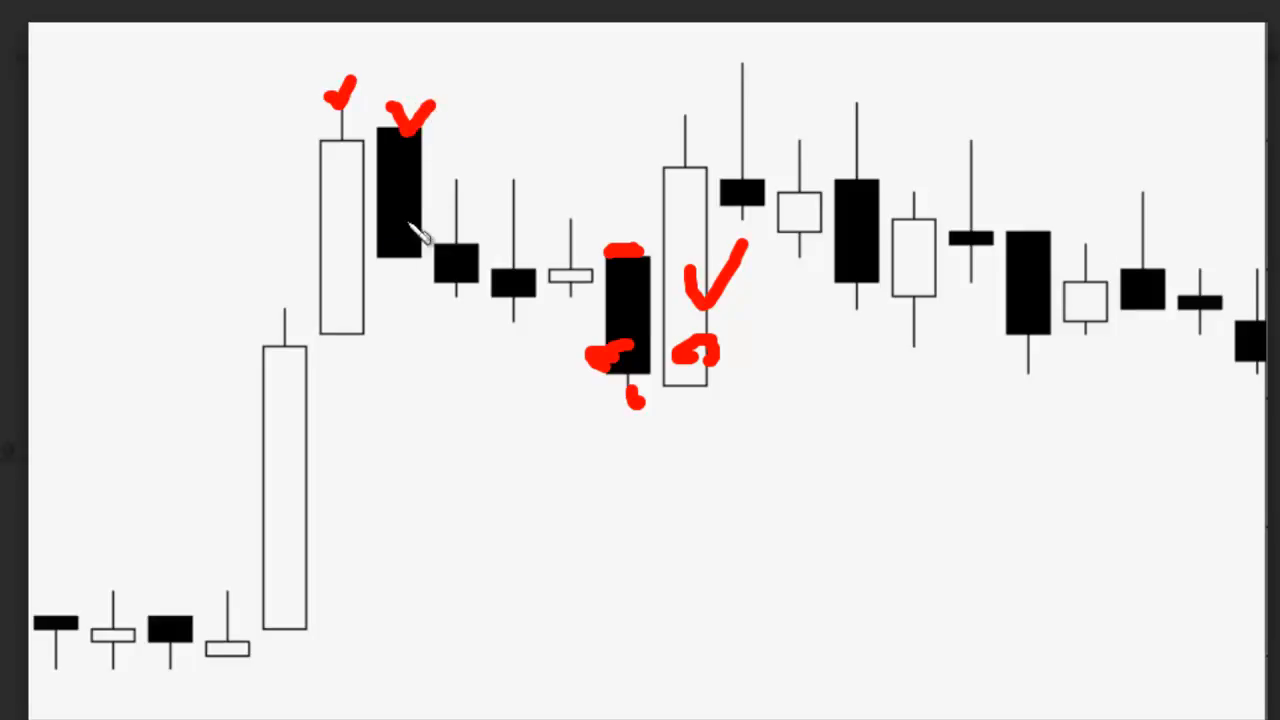
drag(420, 235, 345, 270)
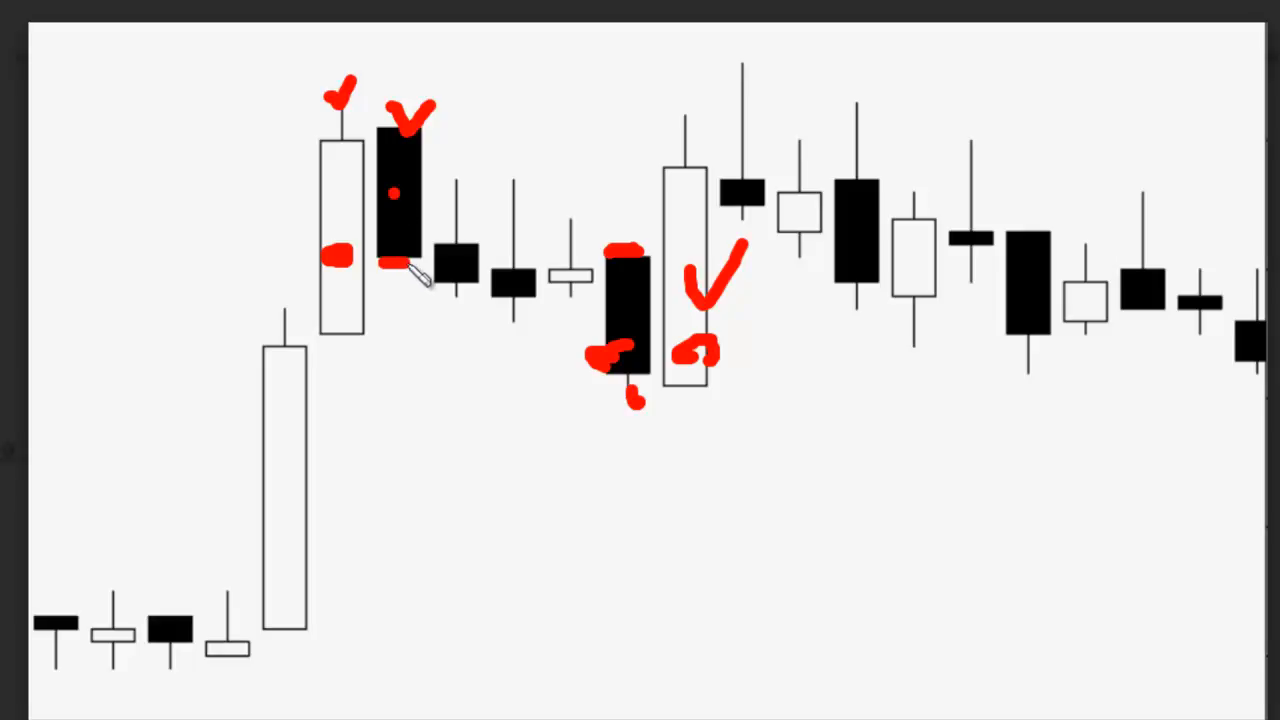
mouse_move(465, 285)
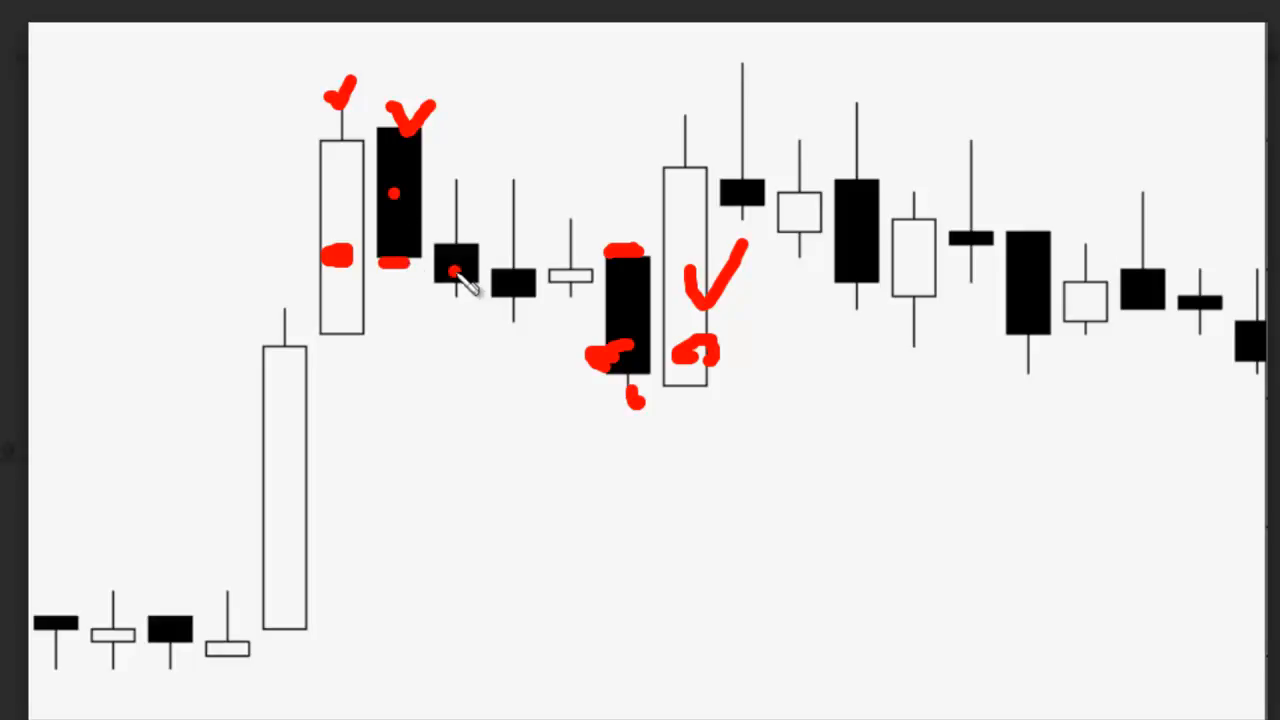
drag(460, 270, 590, 360)
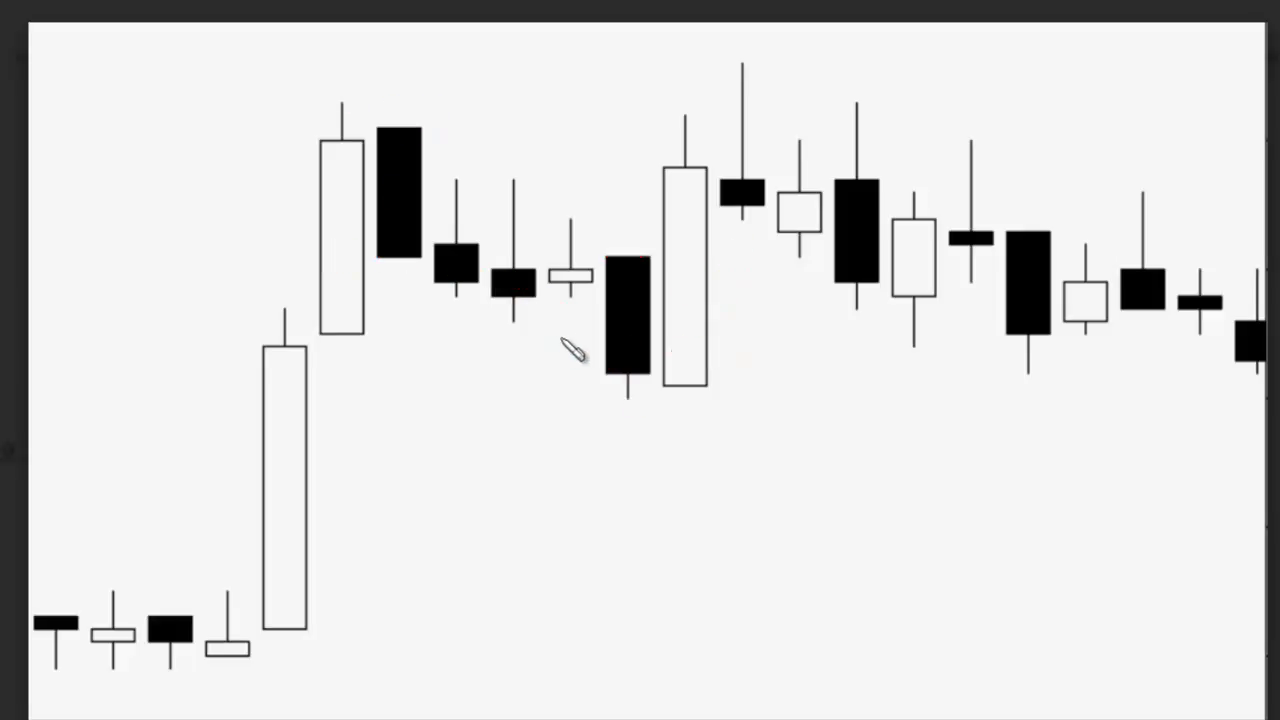
mouse_move(610, 340)
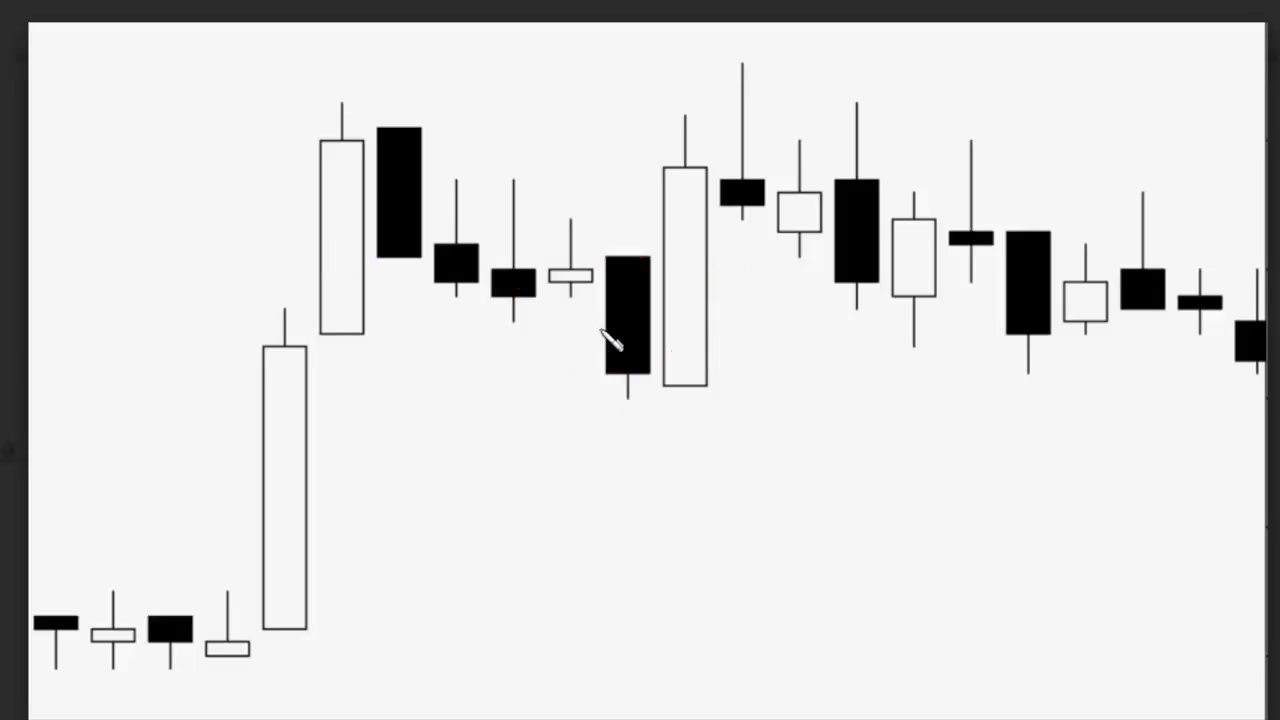
mouse_move(650, 430)
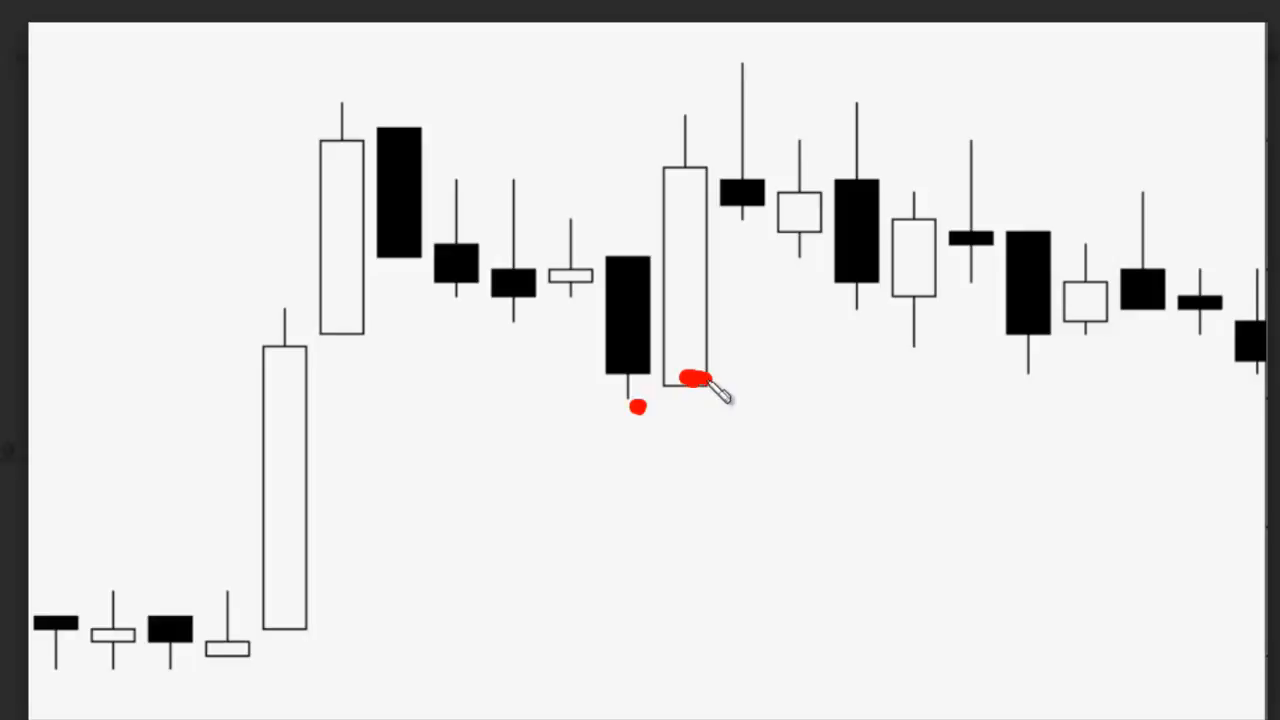
mouse_move(690, 185)
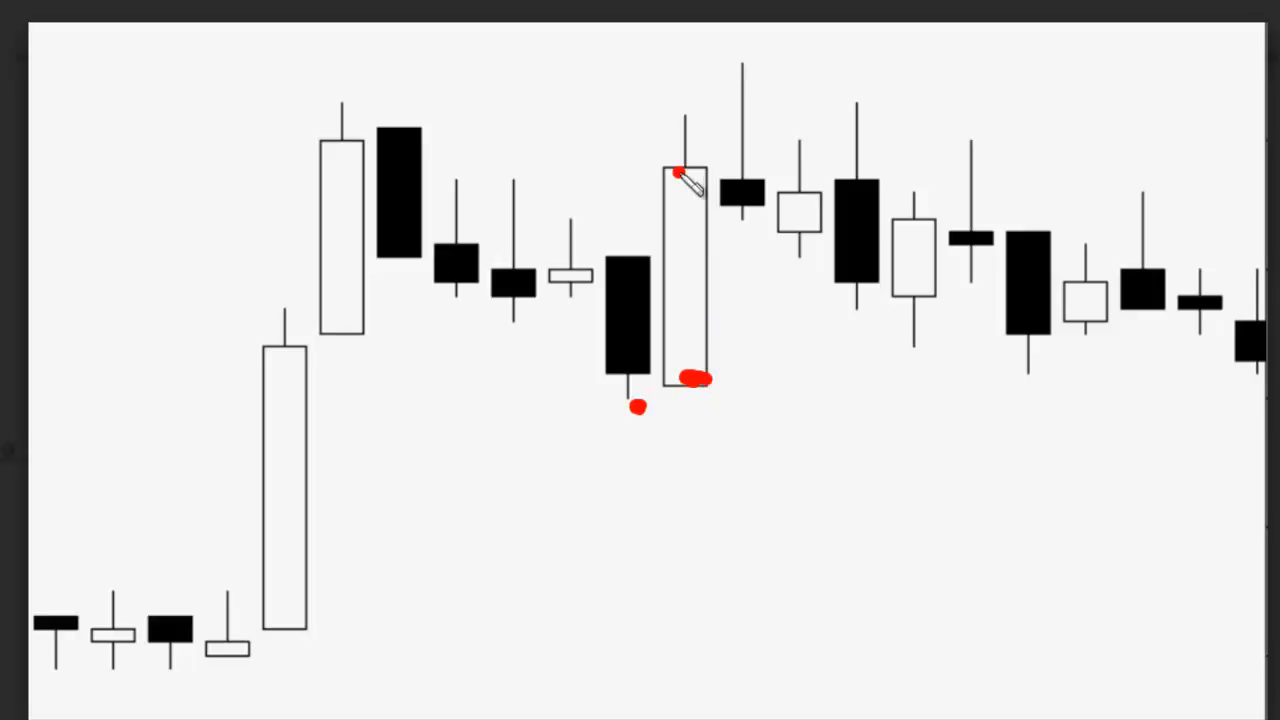